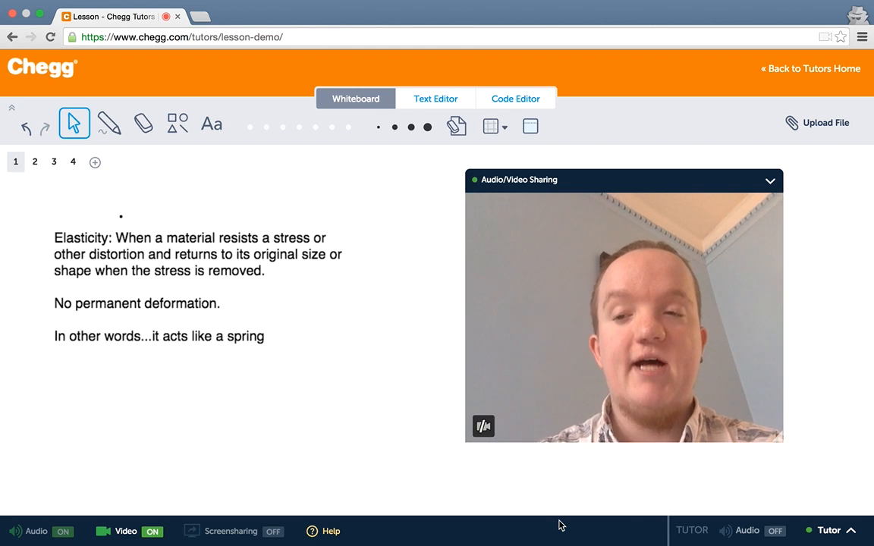
Show whiteboard page 2, 'Importance?', covering materials selection and design.
left_click(34, 163)
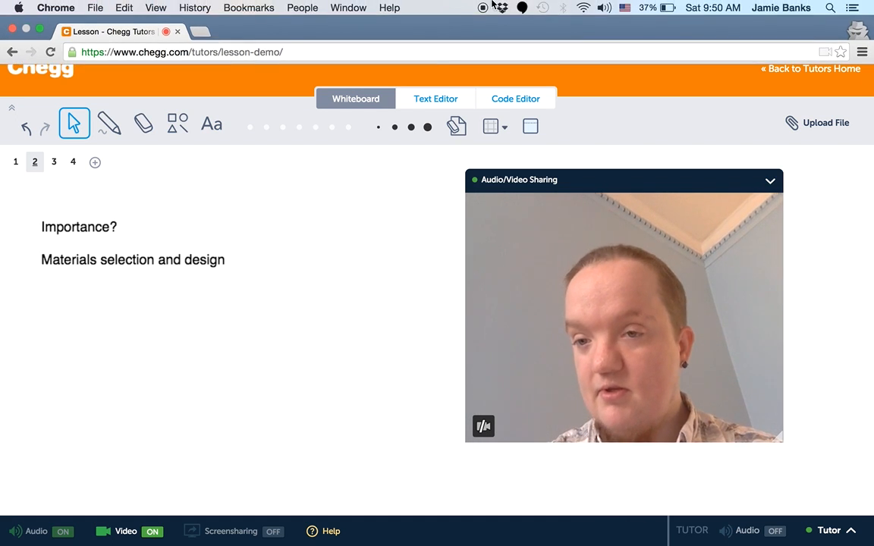
Show the stress-strain diagram page, then page 4 listing important factors affecting elasticity.
left_click(53, 163)
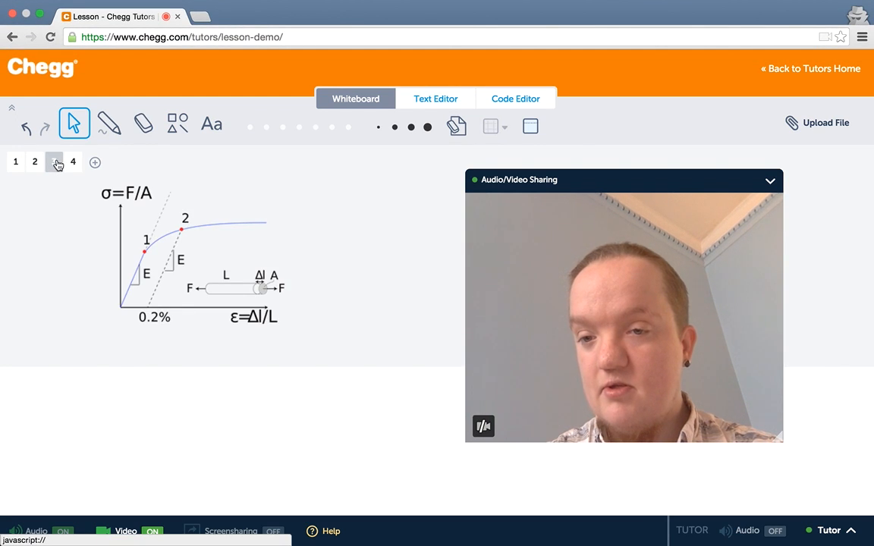
left_click(54, 162)
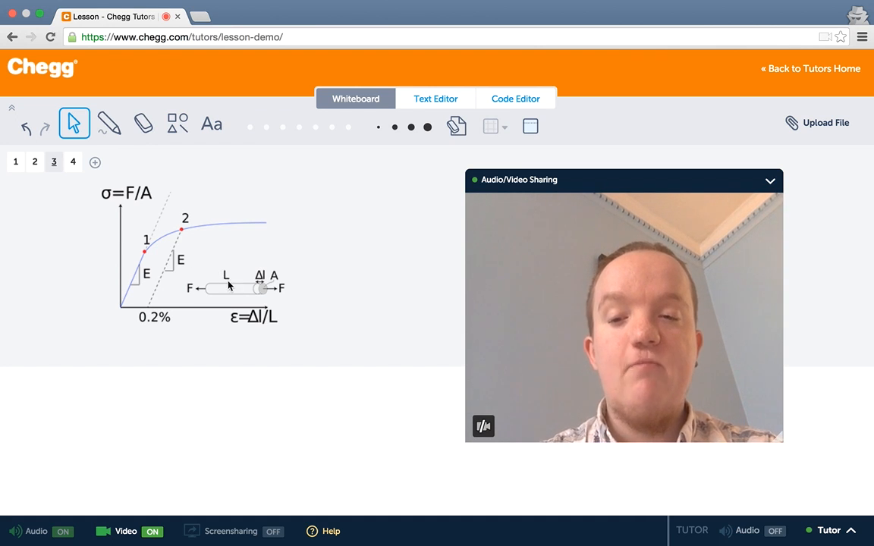
mouse_move(278, 314)
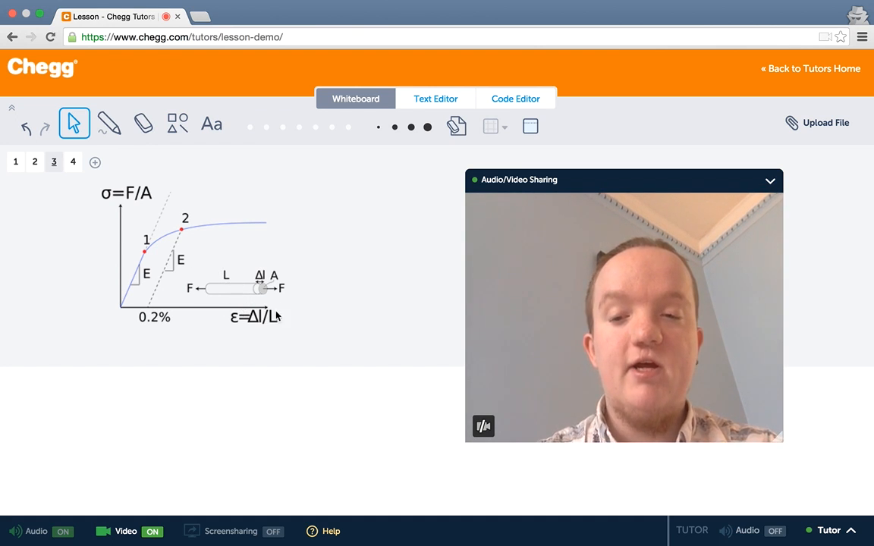
mouse_move(353, 335)
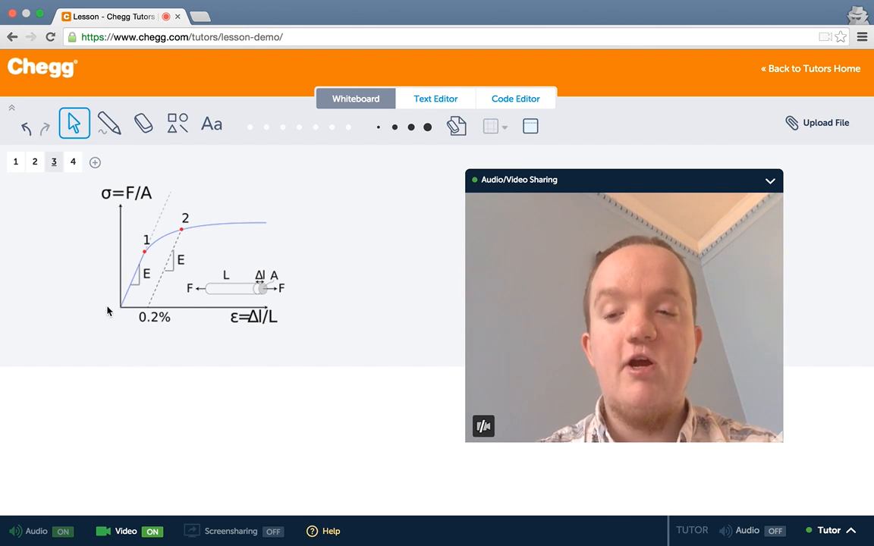
mouse_move(170, 324)
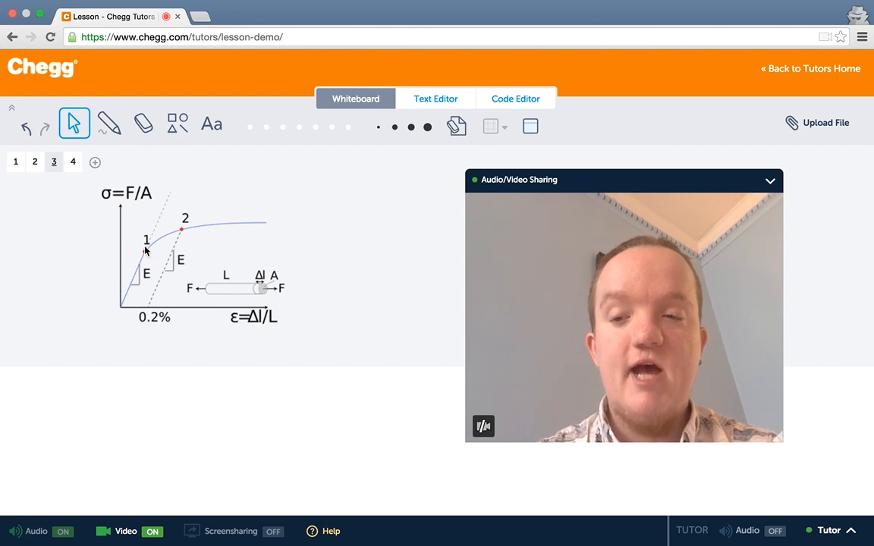
mouse_move(164, 260)
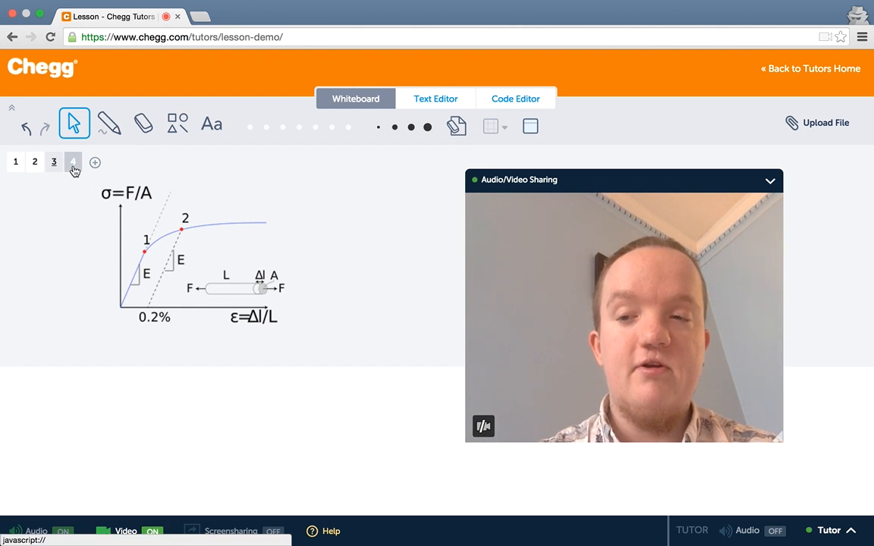
left_click(72, 162)
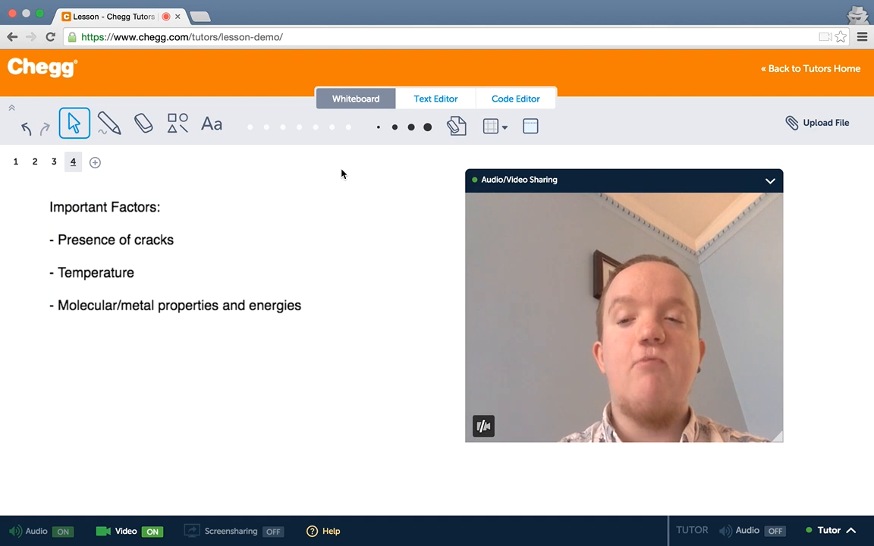